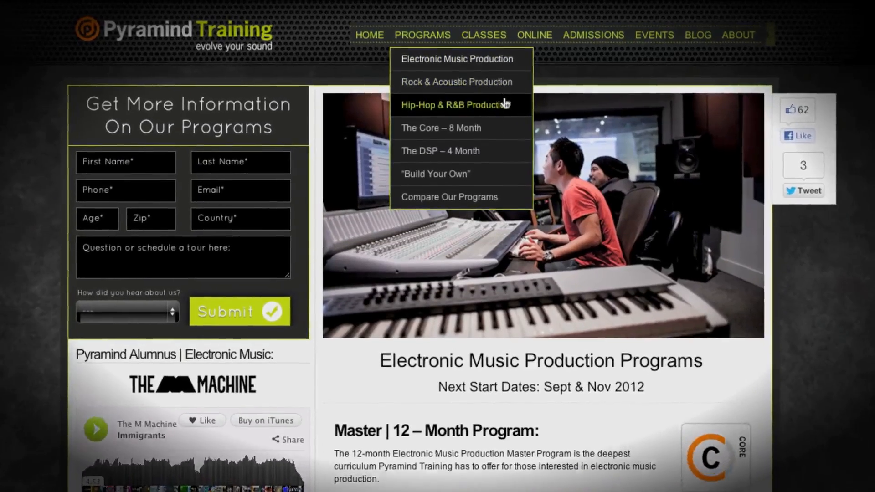
scroll(down, 3)
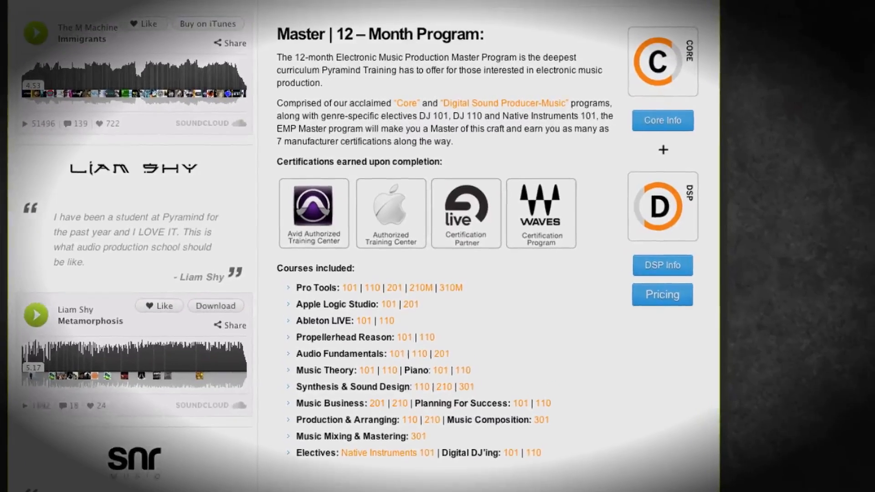